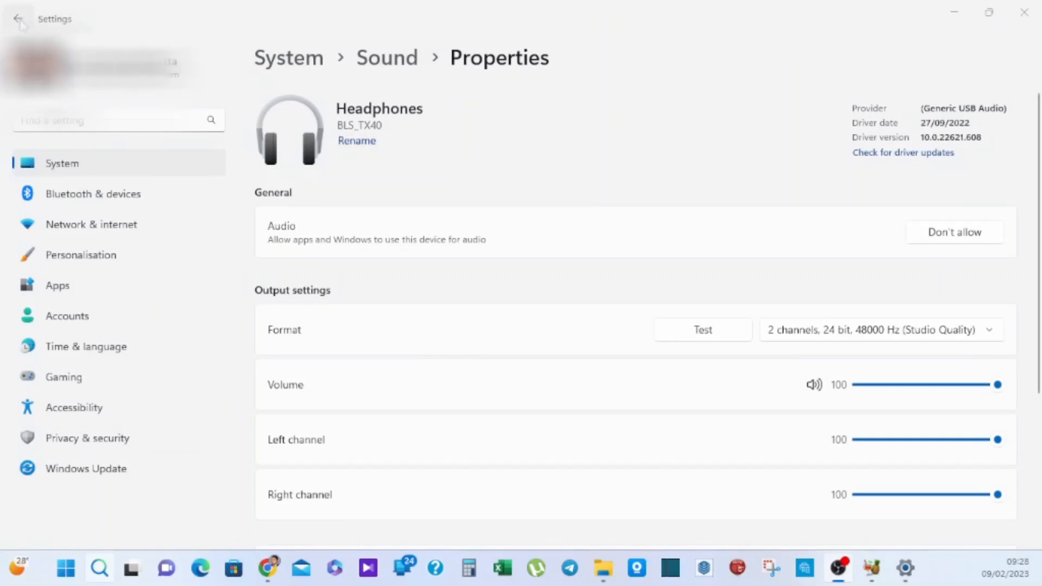
Switch input to Internal Microphone, then back to Headset Microphone and view its properties
{"action": "left_click", "coordinate": [18, 19]}
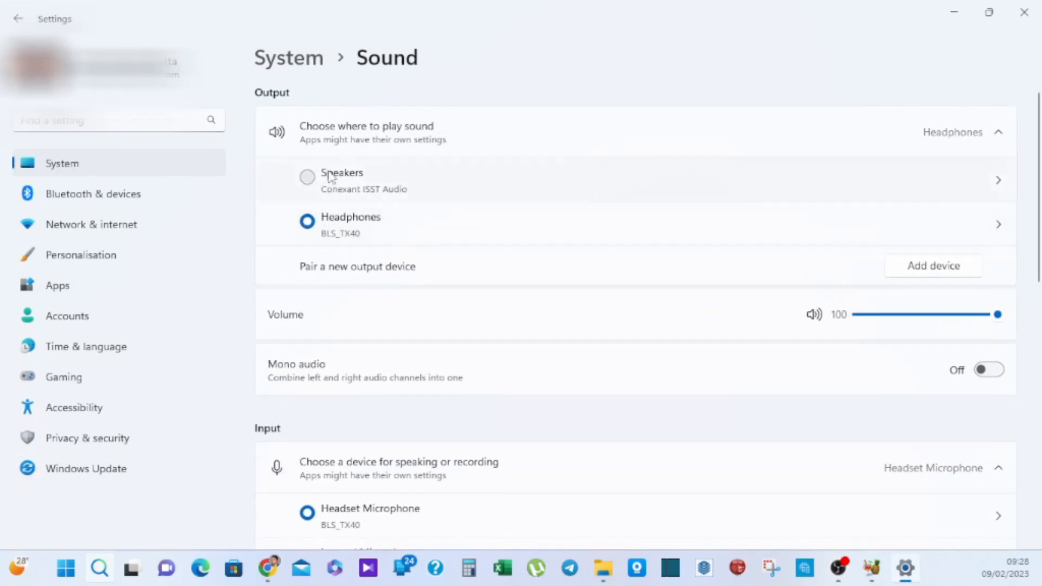
{"action": "scroll", "scroll_direction": "down", "scroll_amount": 3}
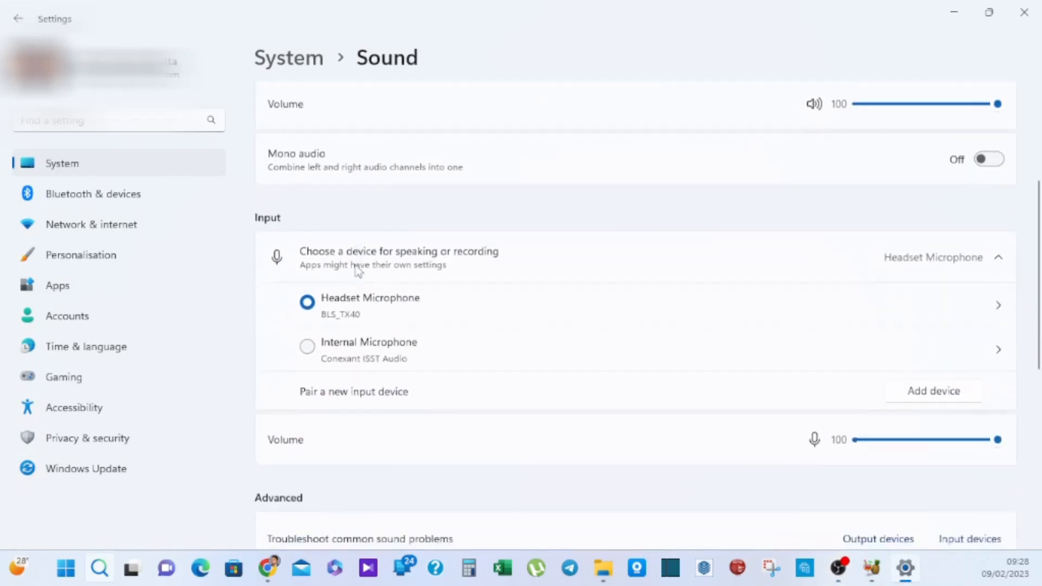
{"action": "left_click", "coordinate": [307, 346]}
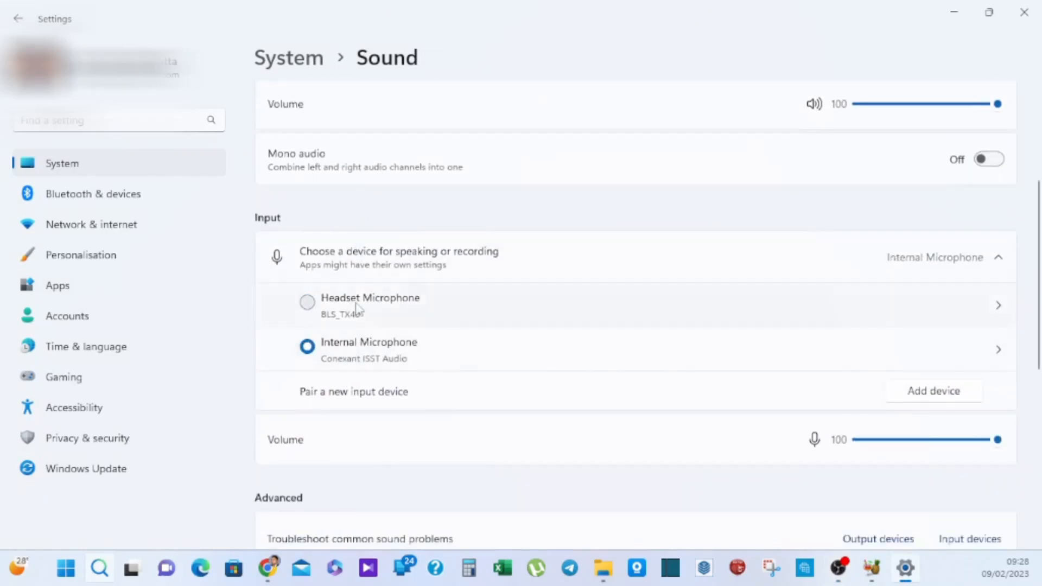
{"action": "left_click", "coordinate": [307, 302]}
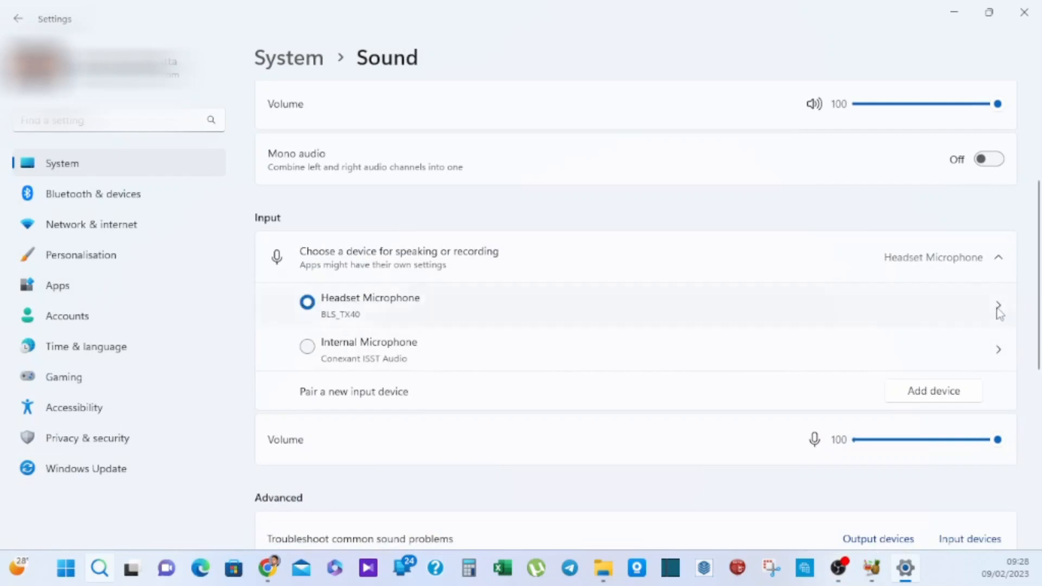
{"action": "left_click", "coordinate": [997, 306]}
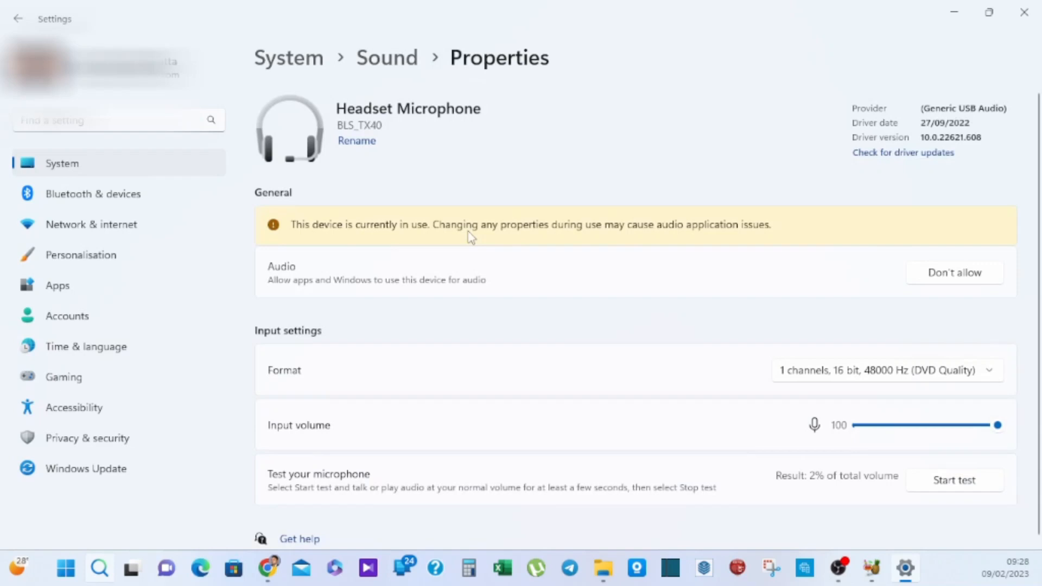
{"action": "mouse_move", "coordinate": [602, 274]}
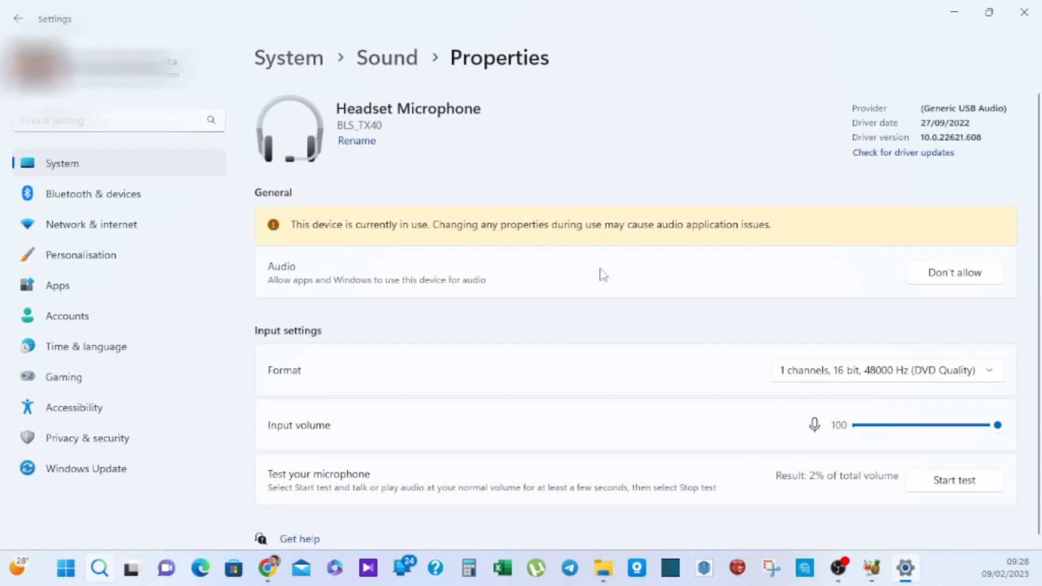
Set input volume back to 100 and run a microphone test resulting in 82% of total volume
{"action": "scroll", "scroll_direction": "down", "scroll_amount": 3}
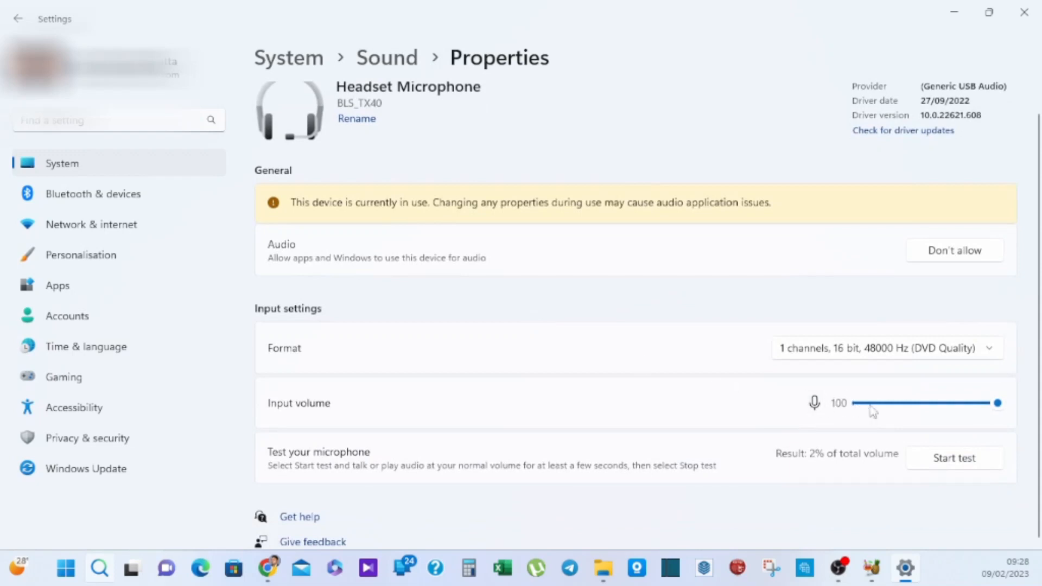
{"action": "left_click_drag", "start_coordinate": [997, 402], "coordinate": [964, 402]}
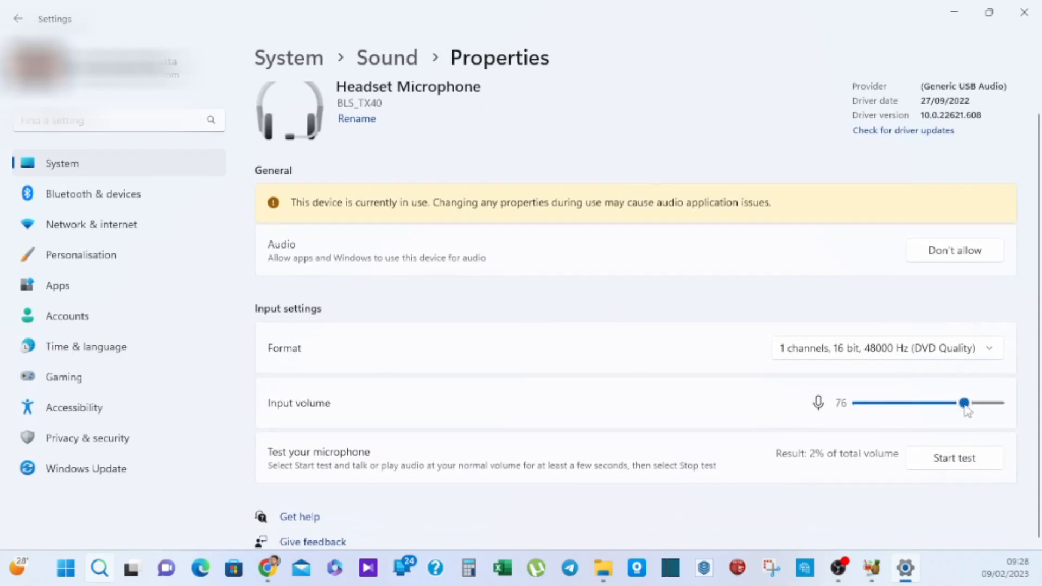
{"action": "left_click_drag", "start_coordinate": [964, 403], "coordinate": [994, 402]}
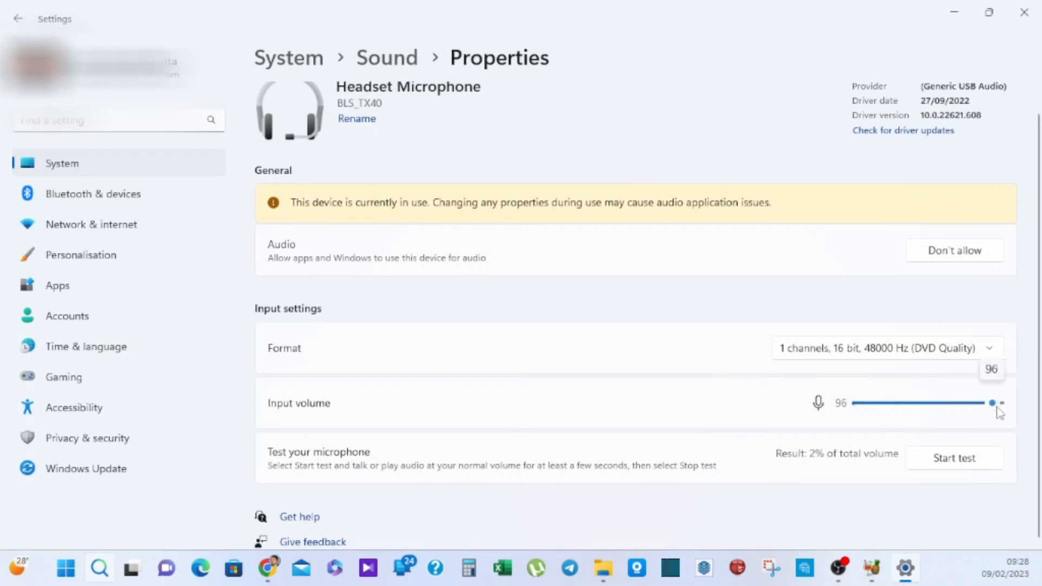
{"action": "left_click_drag", "start_coordinate": [990, 402], "coordinate": [997, 402]}
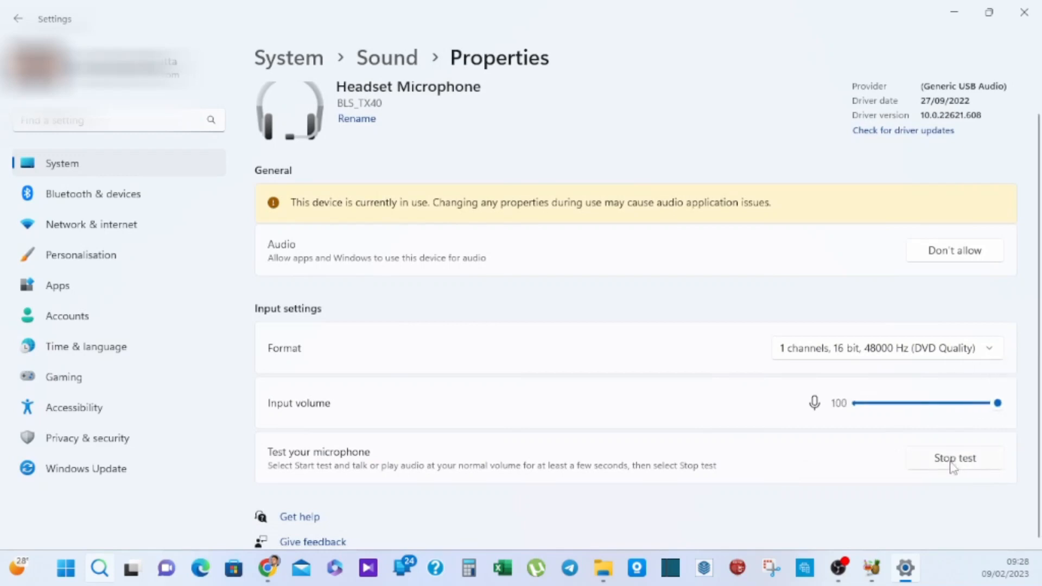
{"action": "mouse_move", "coordinate": [679, 472]}
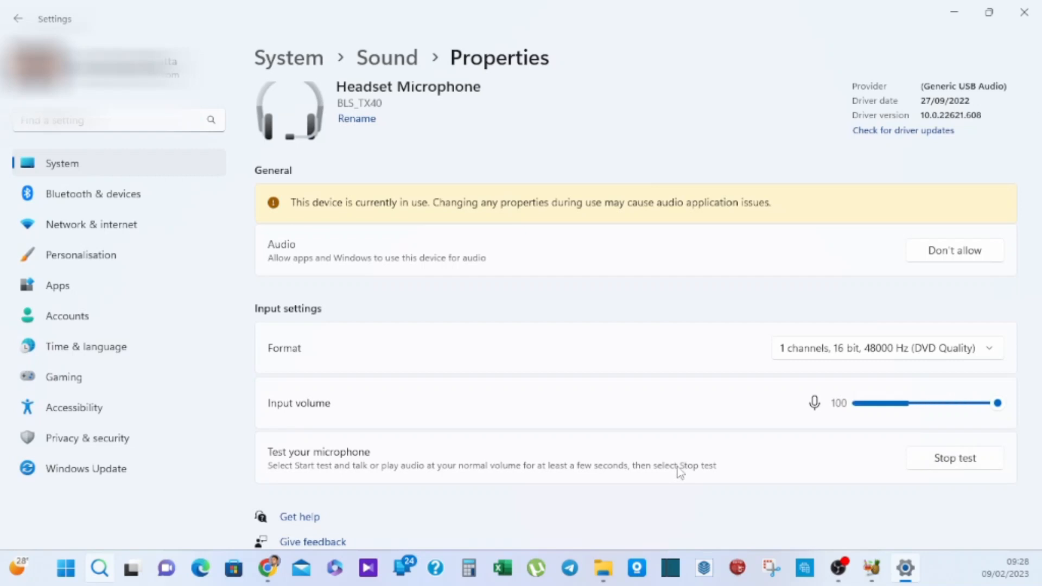
{"action": "left_click", "coordinate": [953, 458]}
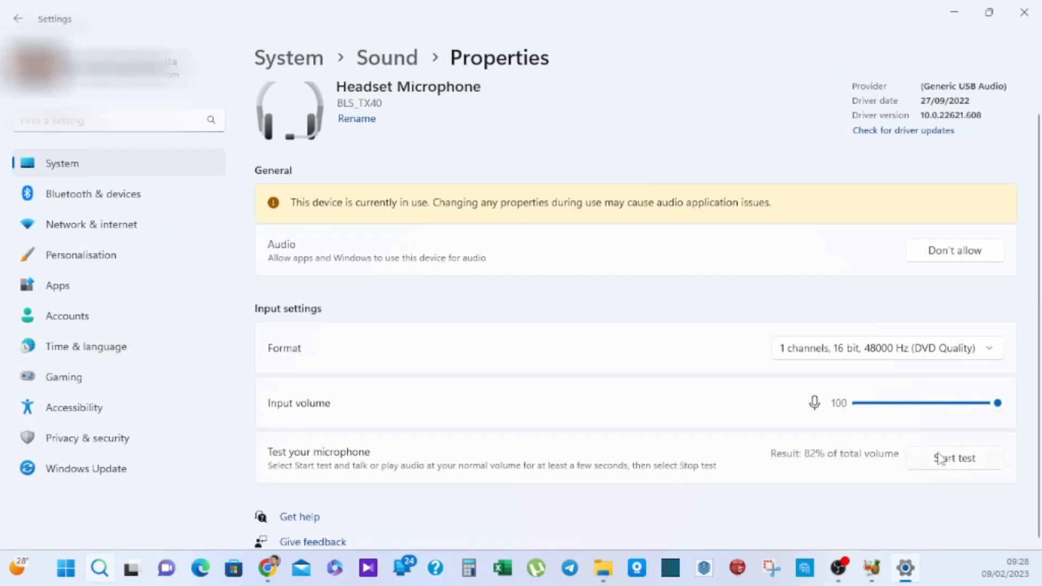
{"action": "mouse_move", "coordinate": [845, 477]}
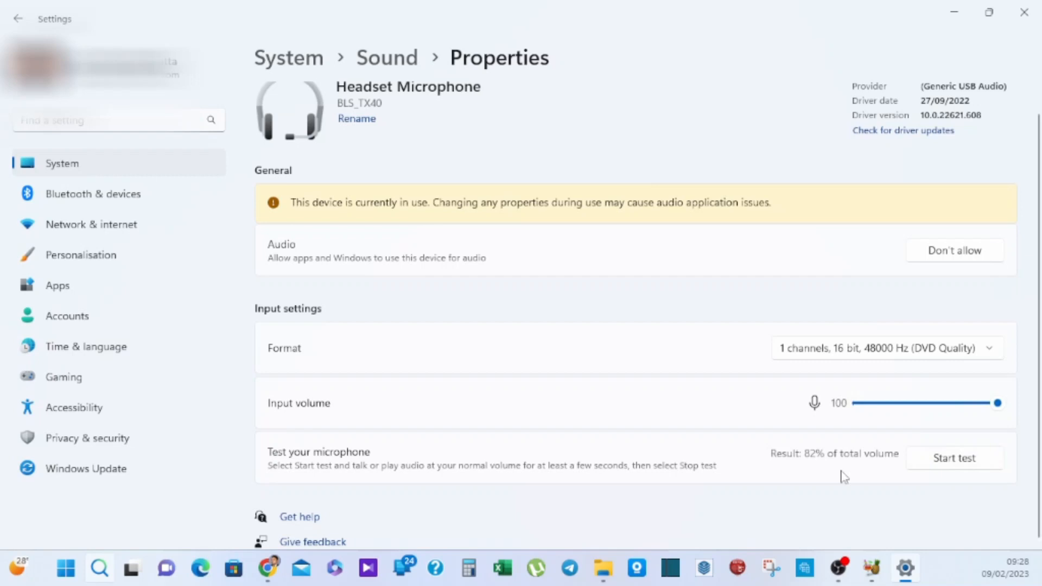
{"action": "mouse_move", "coordinate": [840, 476]}
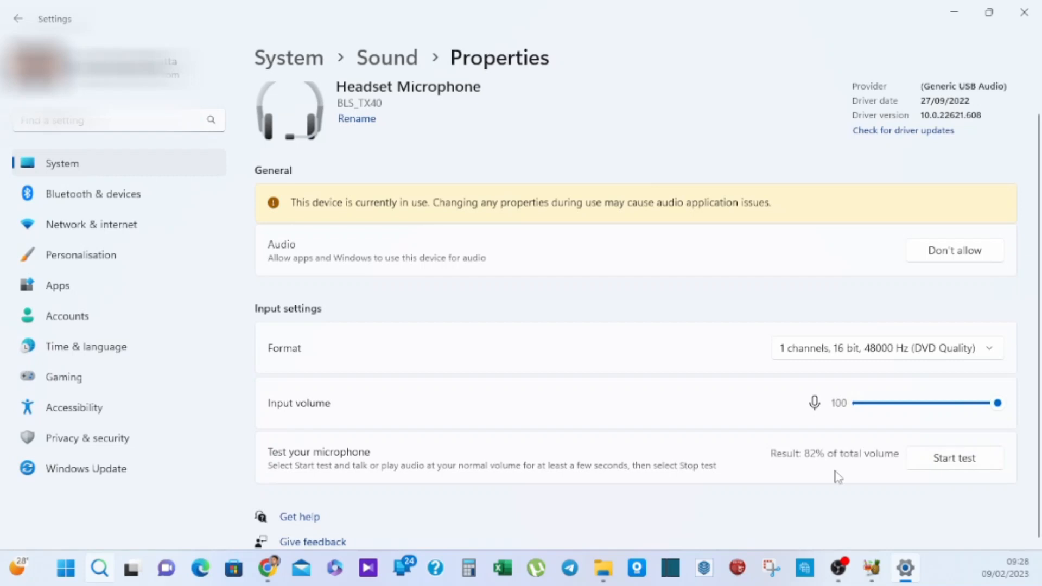
{"action": "mouse_move", "coordinate": [536, 365]}
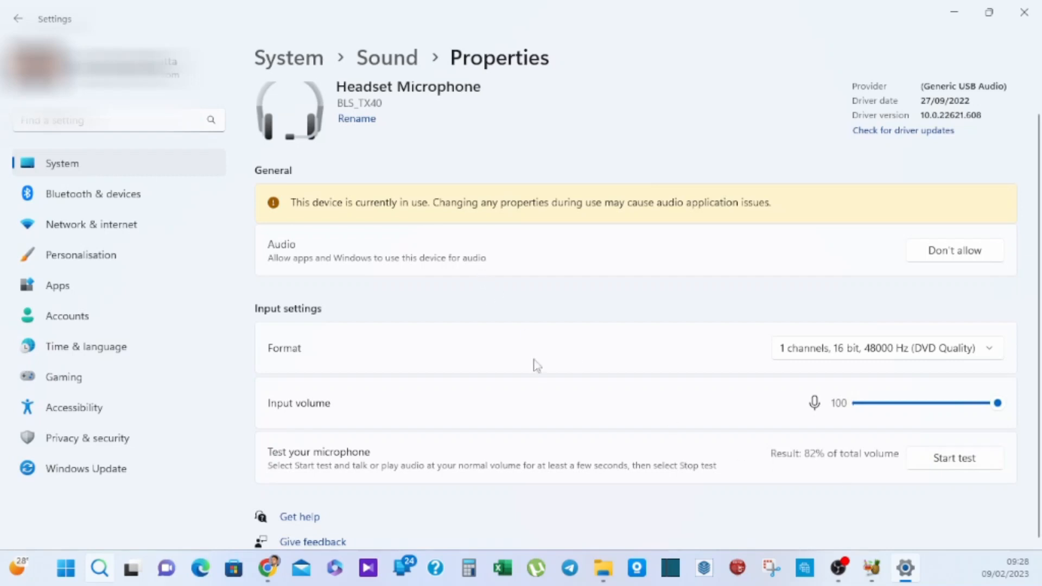
{"action": "mouse_move", "coordinate": [228, 171]}
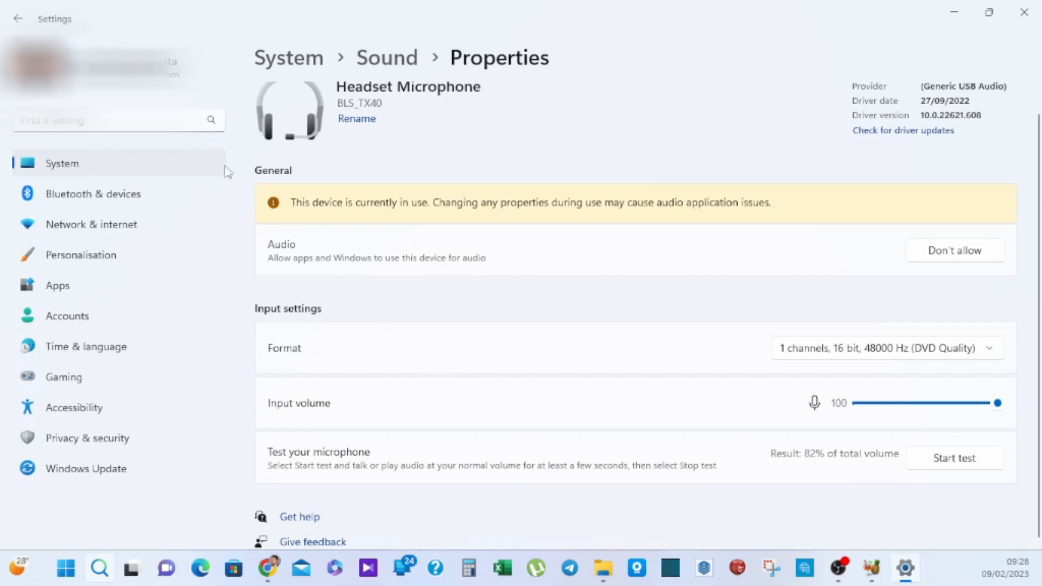
{"action": "left_click", "coordinate": [18, 19]}
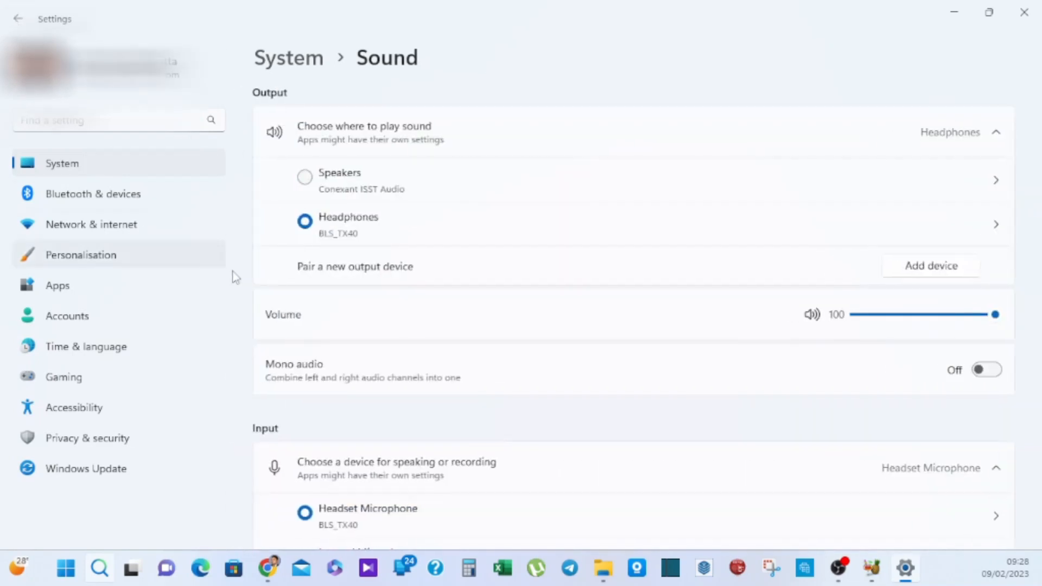
Make Speakers the output device and review the Headphones' properties
{"action": "left_click", "coordinate": [304, 176]}
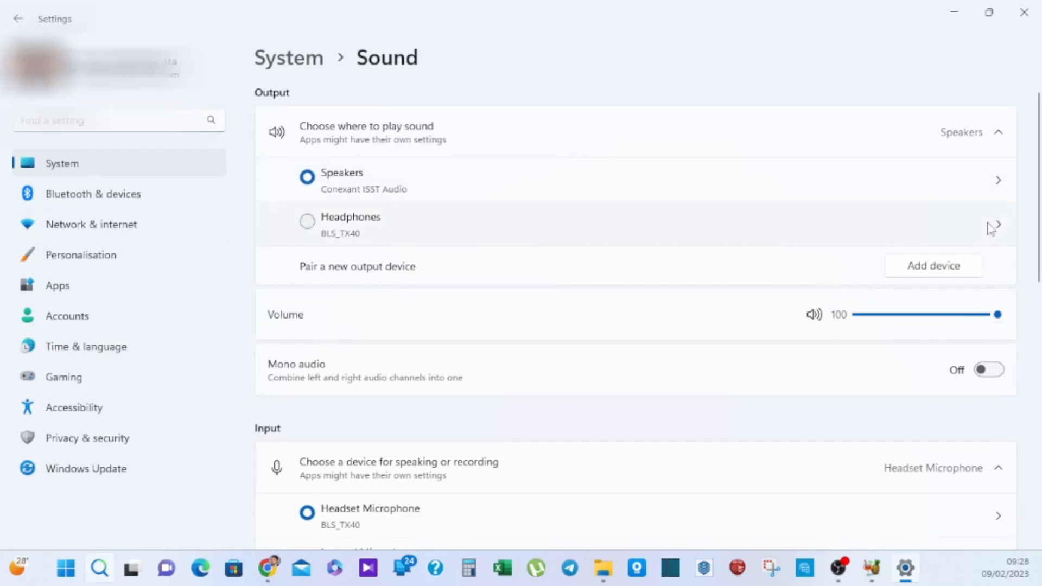
{"action": "left_click", "coordinate": [996, 180]}
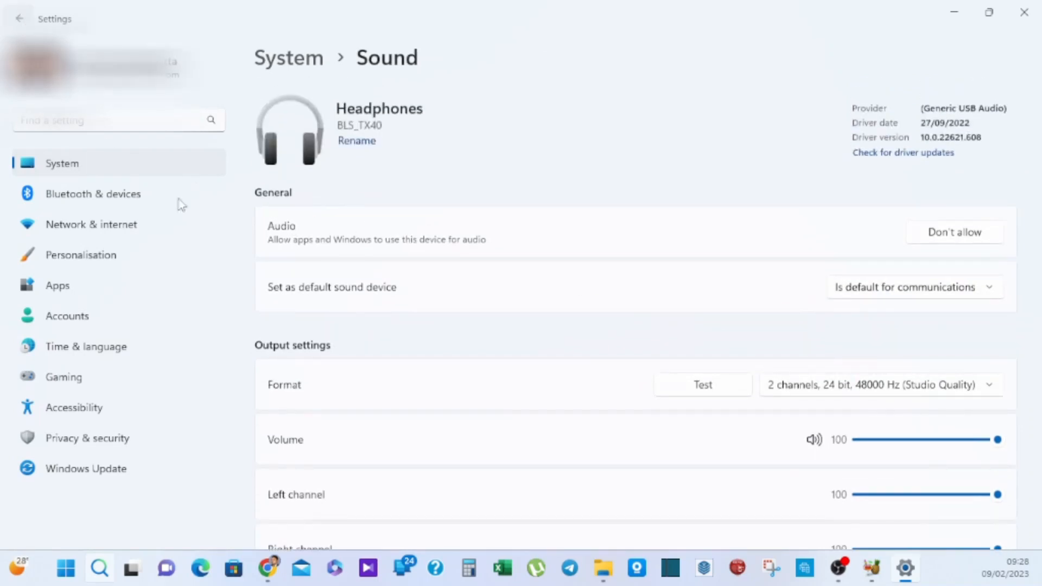
{"action": "scroll", "scroll_direction": "down", "scroll_amount": 3}
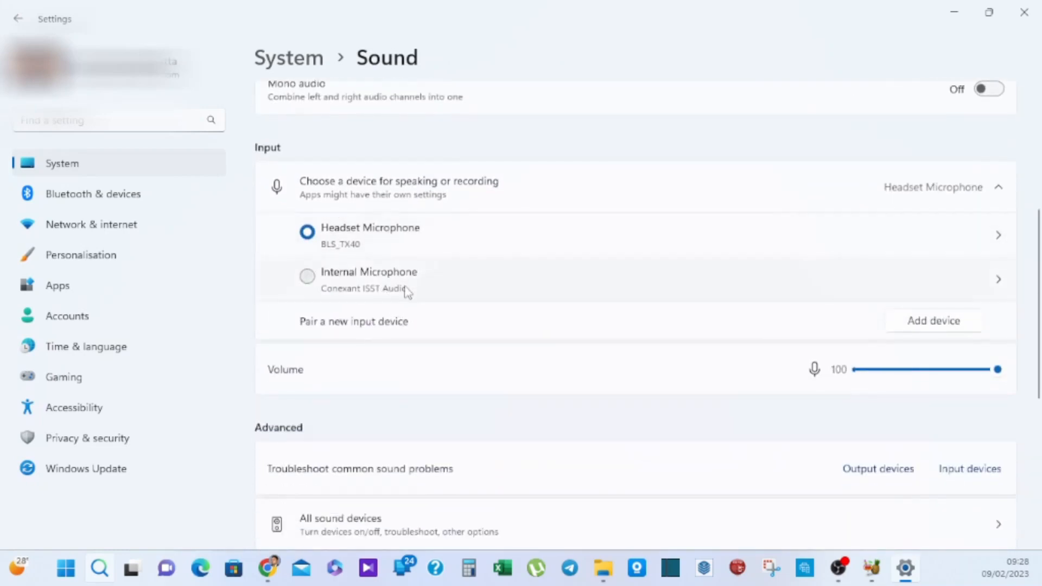
View the Headset Microphone's properties showing input volume 100 and a 4% test result
{"action": "left_click", "coordinate": [307, 275]}
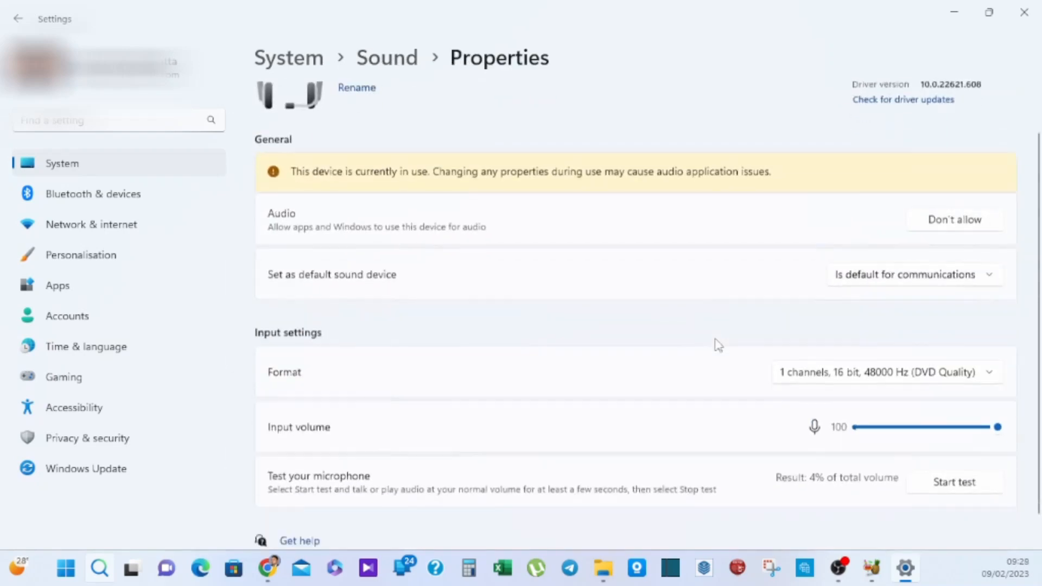
{"action": "scroll", "scroll_direction": "down", "scroll_amount": 3}
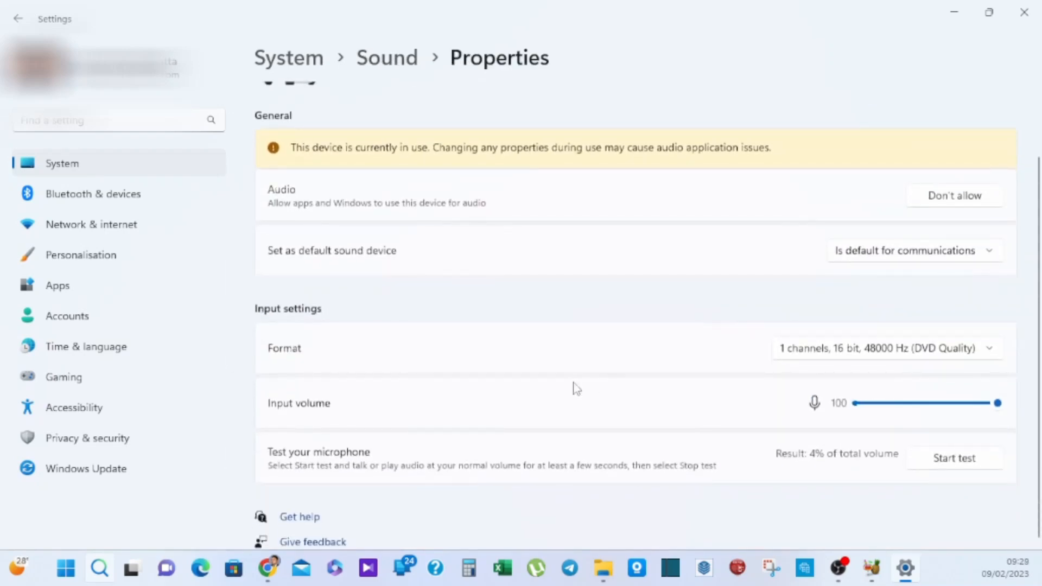